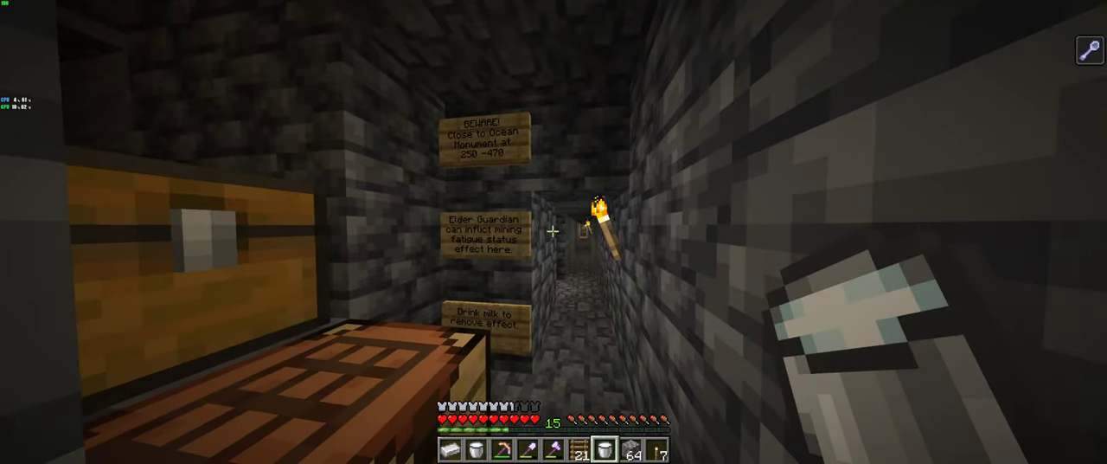
{"action": "mouse_move", "coordinate": [554, 232]}
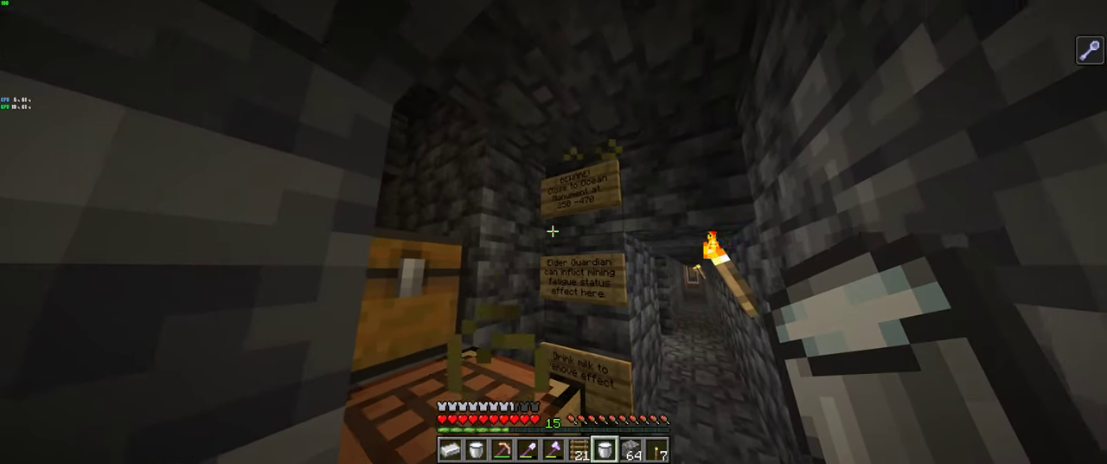
{"action": "mouse_move", "coordinate": [553, 232]}
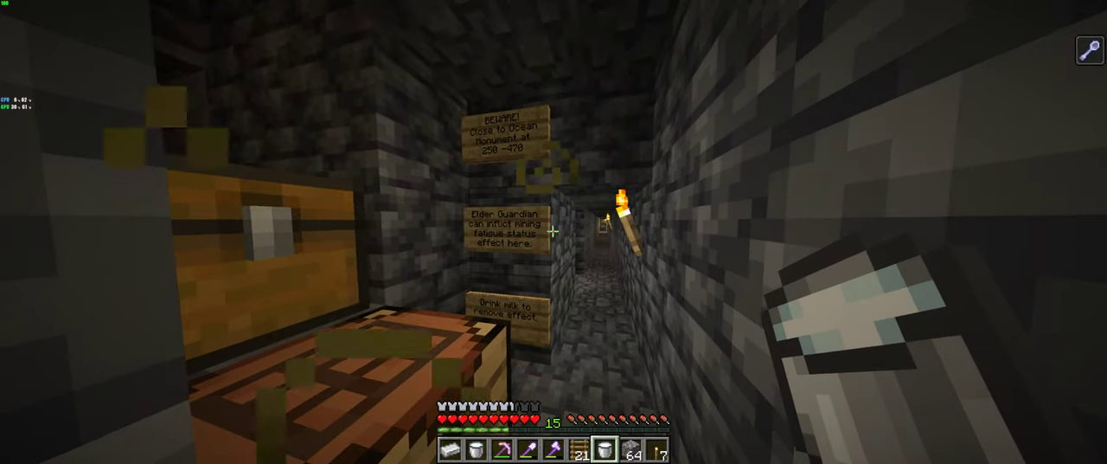
{"action": "mouse_move", "coordinate": [554, 232]}
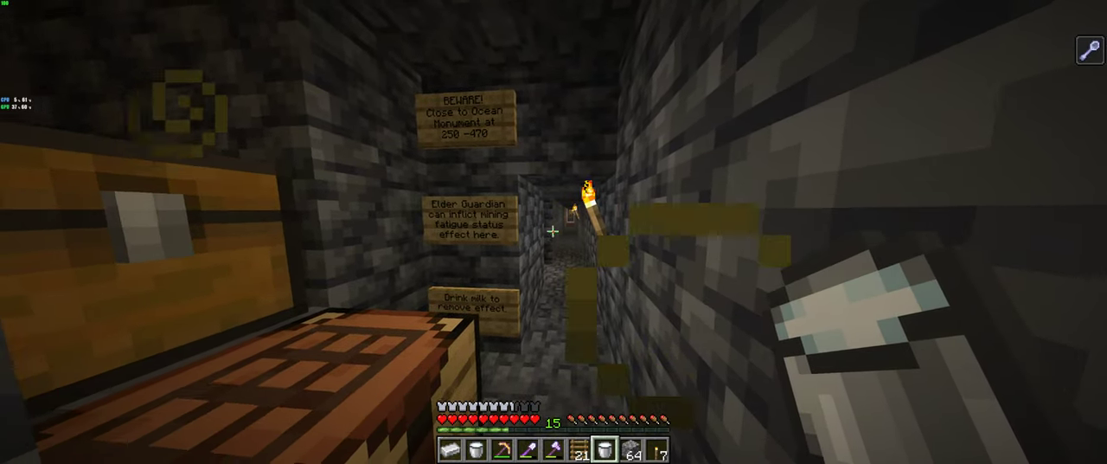
{"action": "mouse_move", "coordinate": [554, 232]}
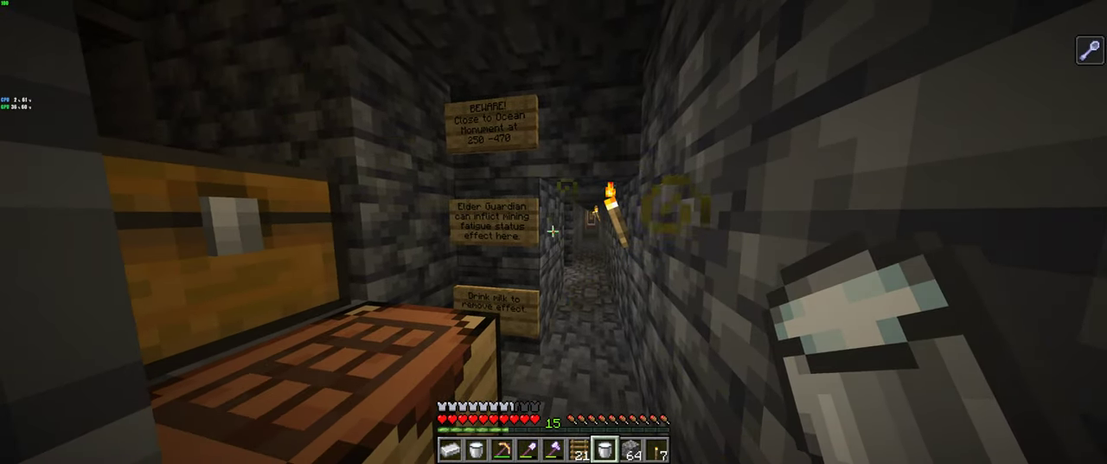
{"action": "mouse_move", "coordinate": [554, 232]}
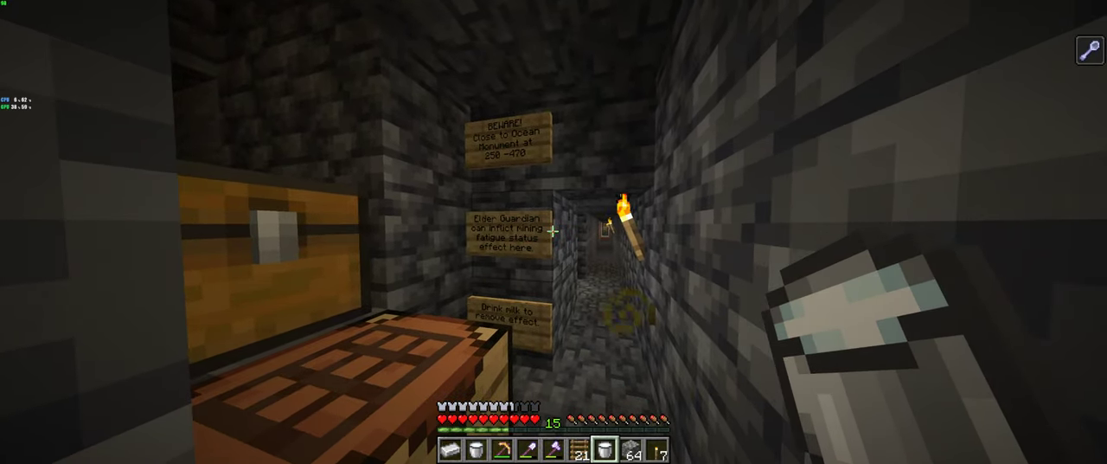
{"action": "mouse_move", "coordinate": [554, 232]}
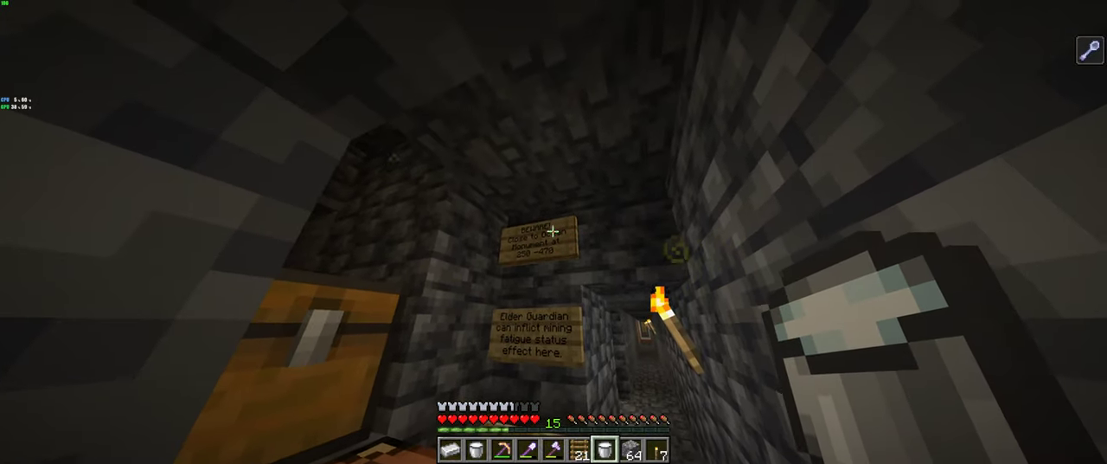
{"action": "mouse_move", "coordinate": [554, 232]}
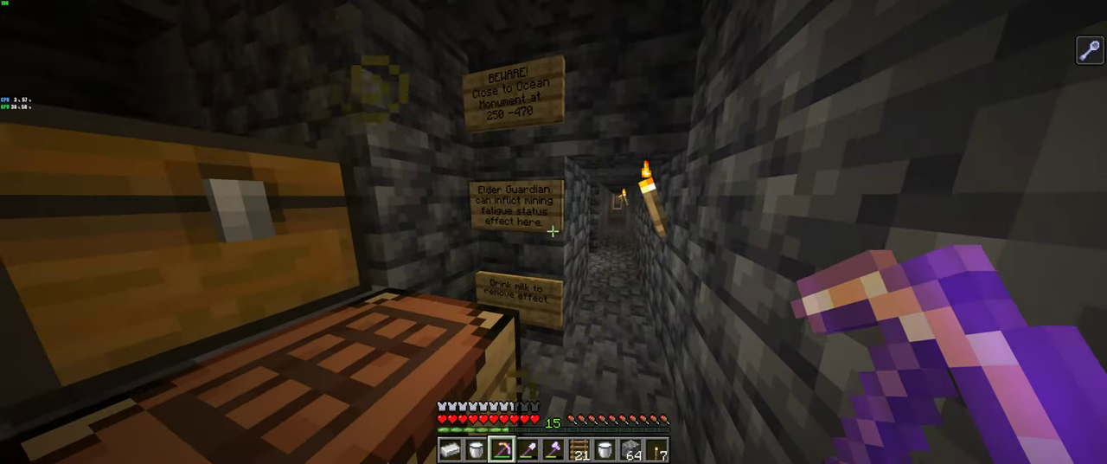
{"action": "mouse_move", "coordinate": [554, 232]}
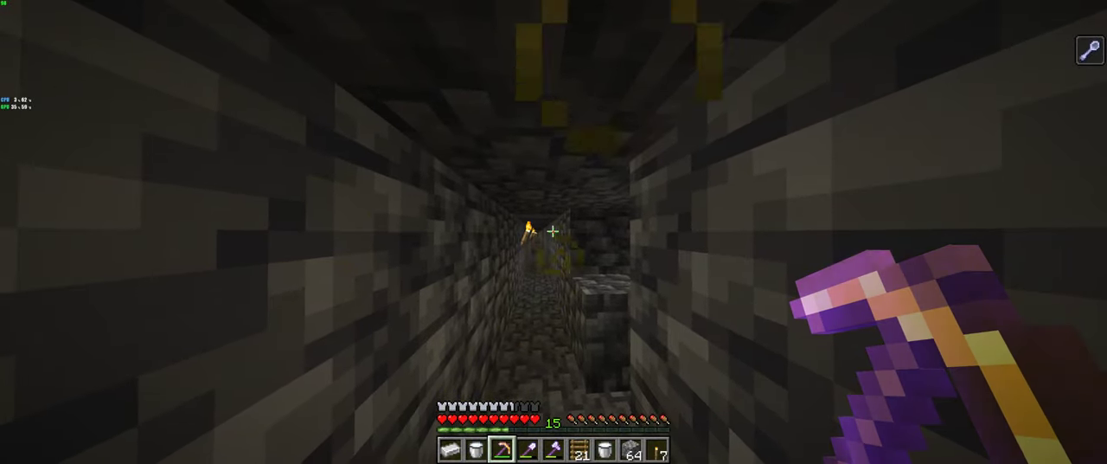
{"action": "mouse_move", "coordinate": [553, 232]}
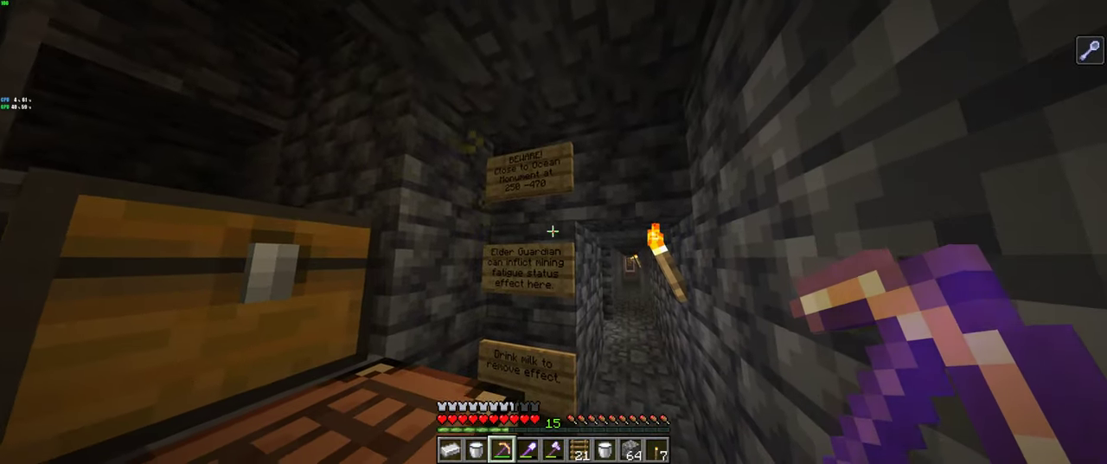
{"action": "mouse_move", "coordinate": [554, 232]}
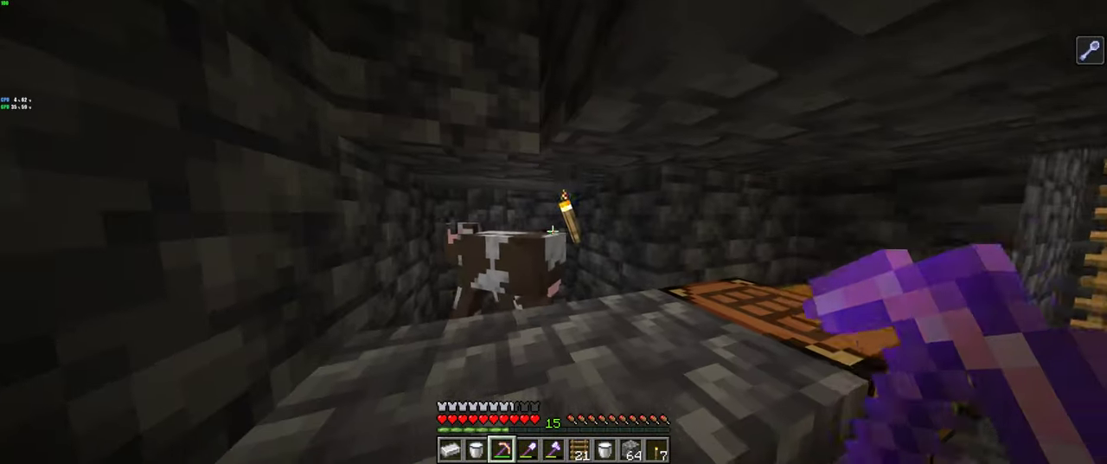
{"action": "mouse_move", "coordinate": [553, 232]}
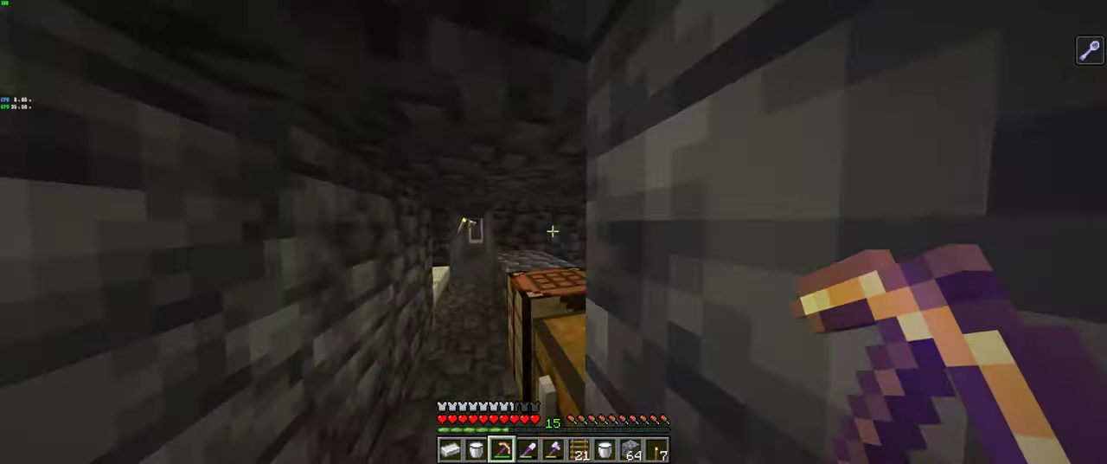
{"action": "mouse_move", "coordinate": [554, 232]}
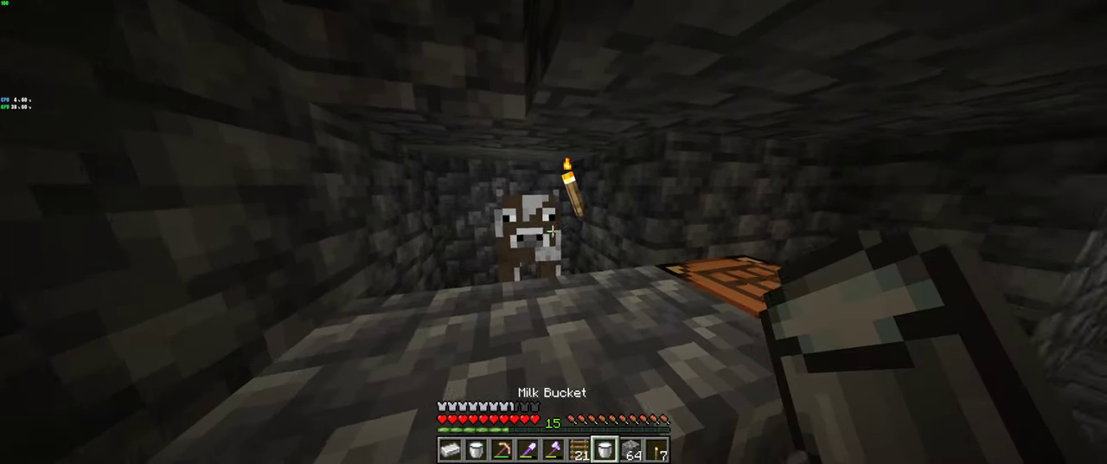
Check the inventory before climbing the ladder shaft toward the prismarine base.
{"action": "key", "text": "e"}
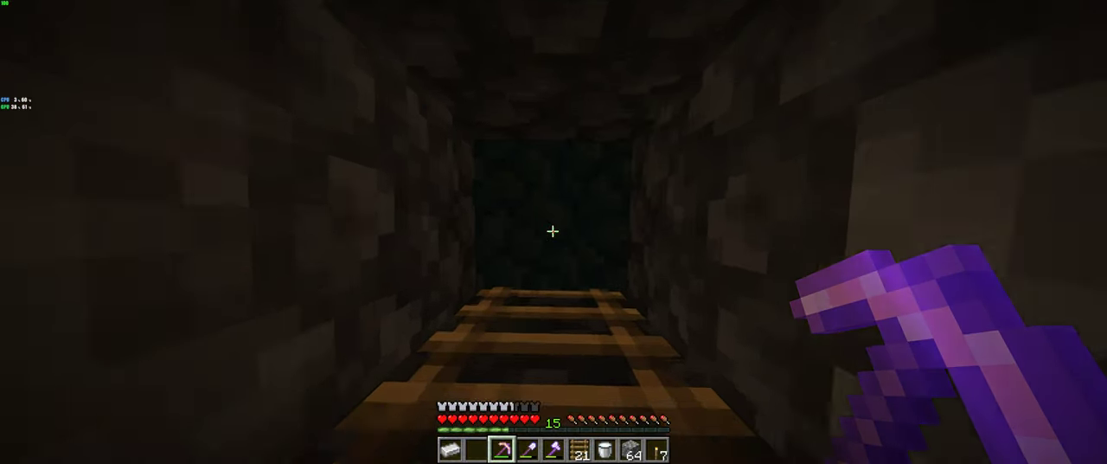
Show the F3 debug readout confirming the targeted block above the shaft is prismarine.
{"action": "key", "text": "F3"}
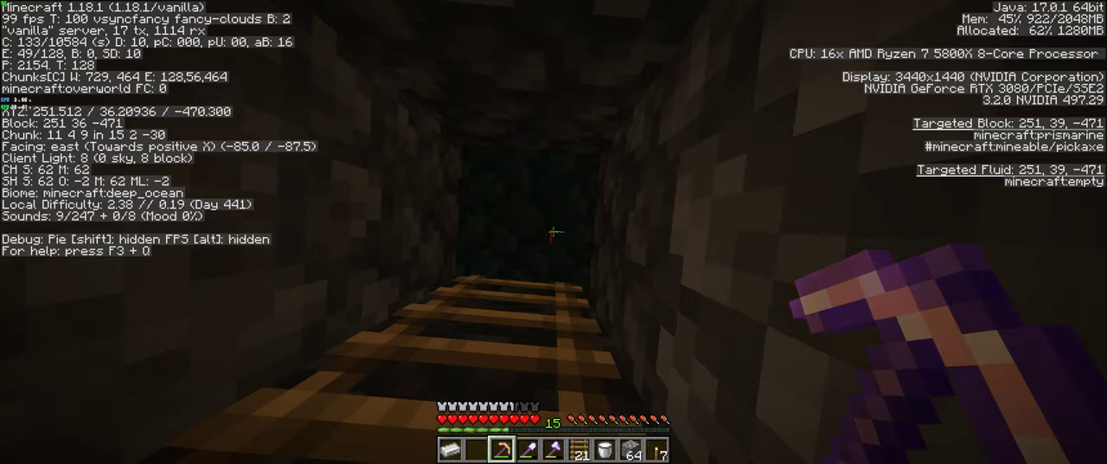
{"action": "mouse_move", "coordinate": [554, 232]}
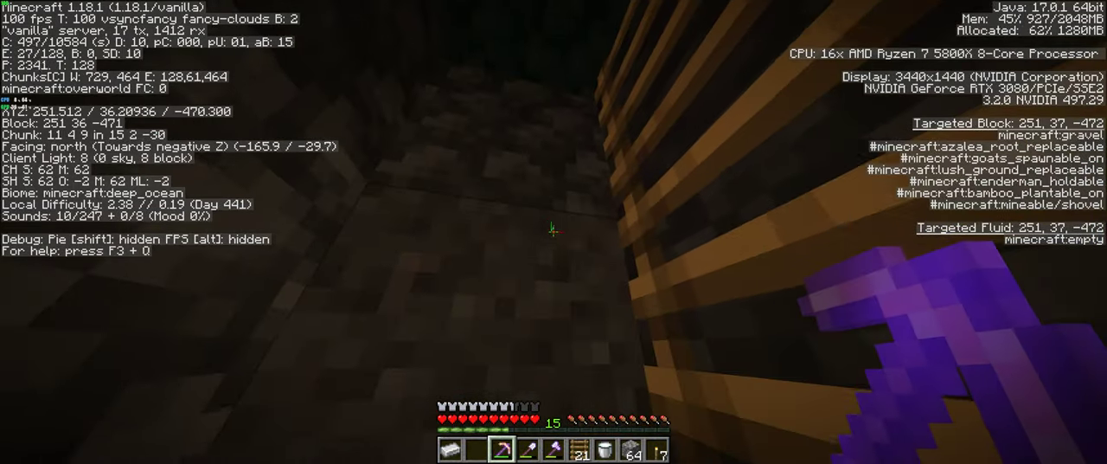
{"action": "mouse_move", "coordinate": [554, 232]}
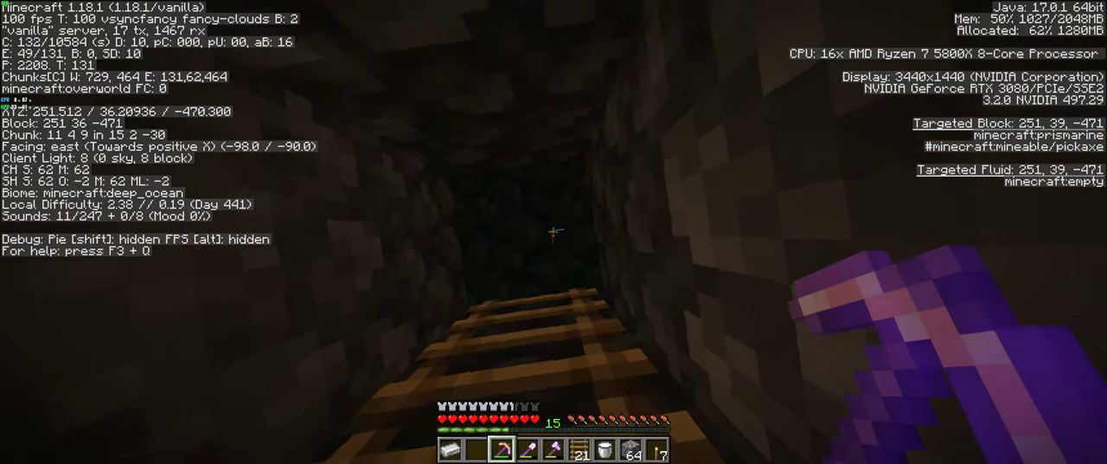
{"action": "mouse_move", "coordinate": [553, 231]}
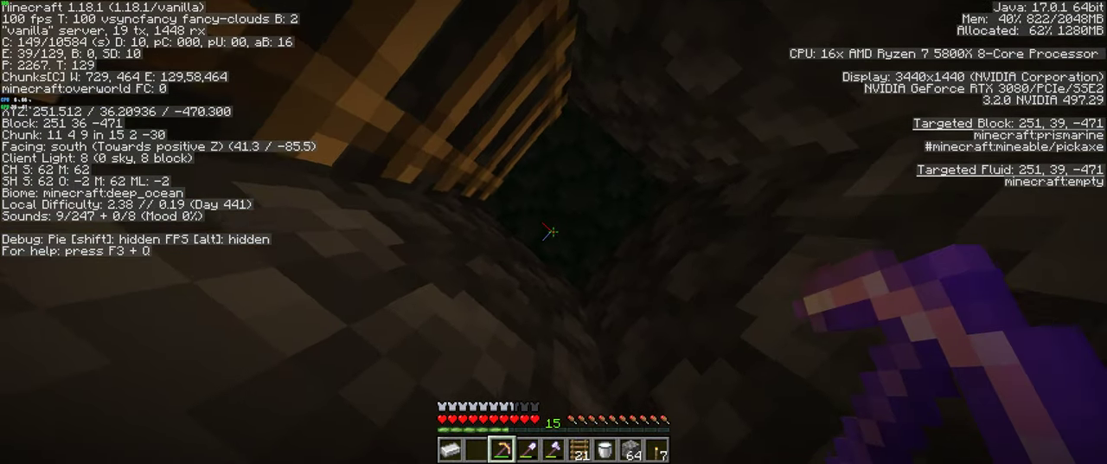
{"action": "mouse_move", "coordinate": [554, 232]}
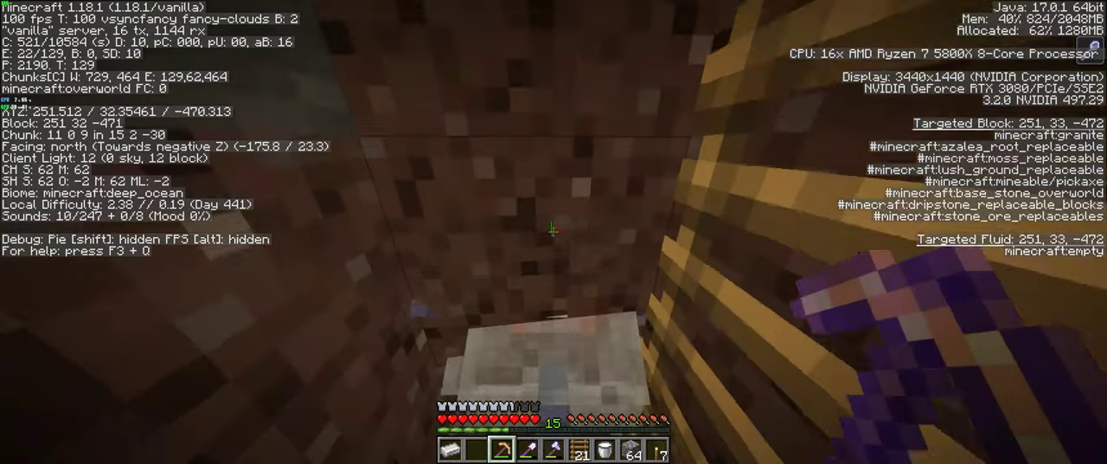
{"action": "mouse_move", "coordinate": [553, 232]}
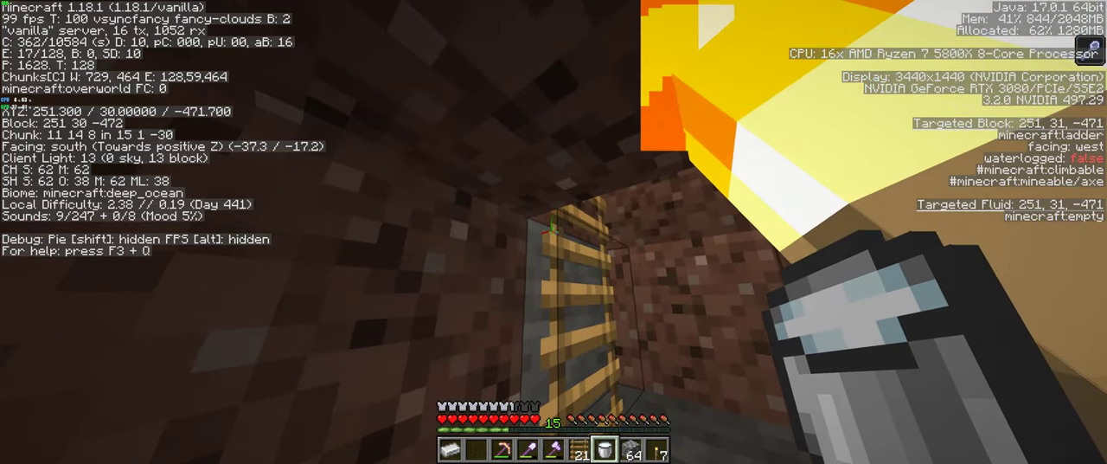
Reach the Resource Packs screen from the pause menu's Options.
{"action": "key", "text": "Escape"}
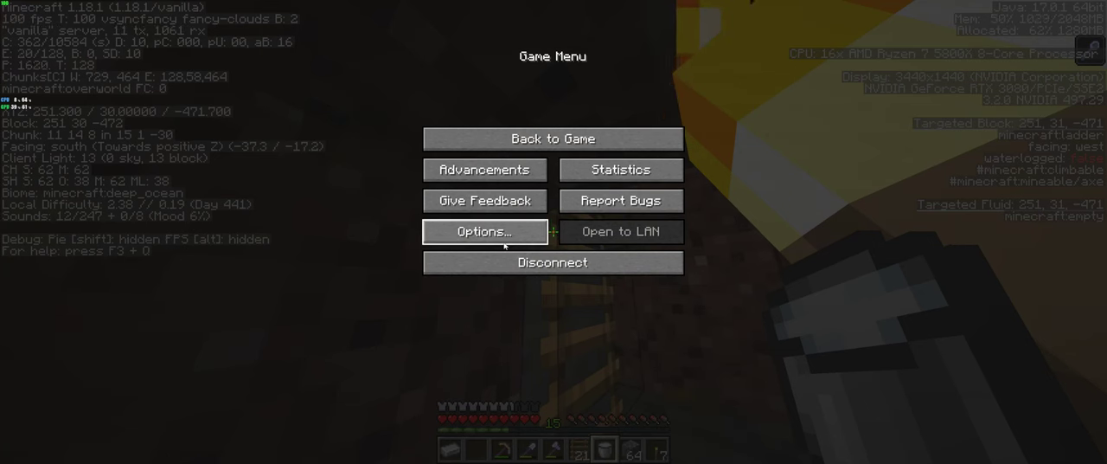
{"action": "left_click", "coordinate": [485, 232]}
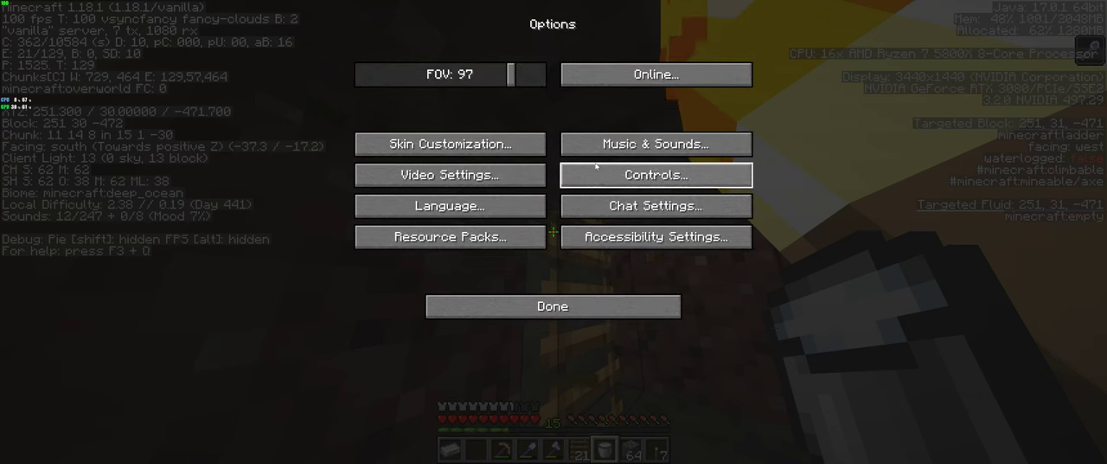
{"action": "left_click", "coordinate": [450, 237]}
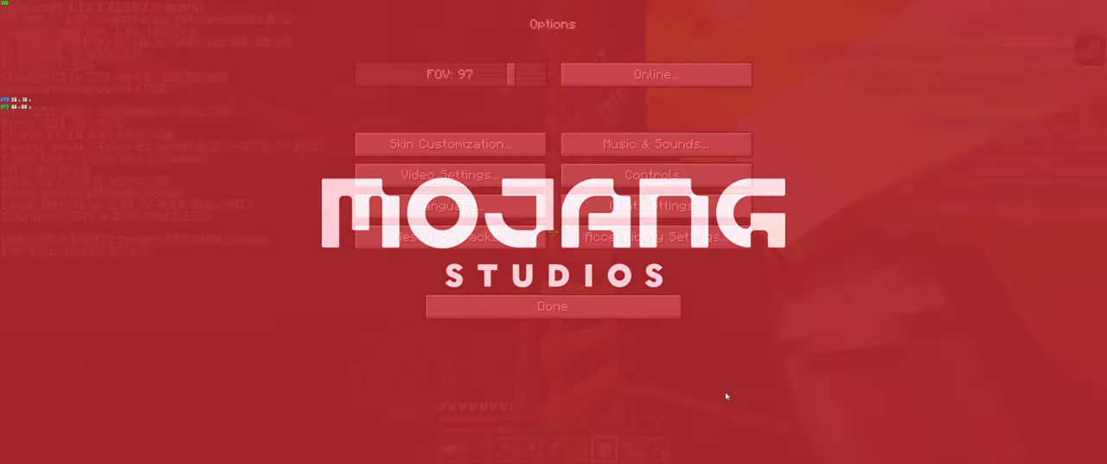
Resume play to view the monument with X-ray, then confirm removing Xray_Ultimate leaving Default and Remove Crosshair.
{"action": "left_click", "coordinate": [553, 304]}
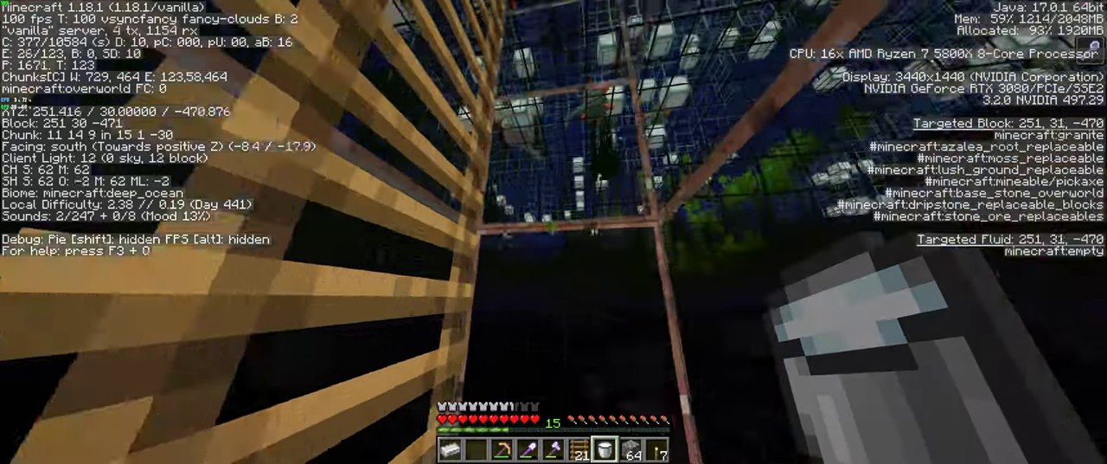
{"action": "mouse_move", "coordinate": [554, 231]}
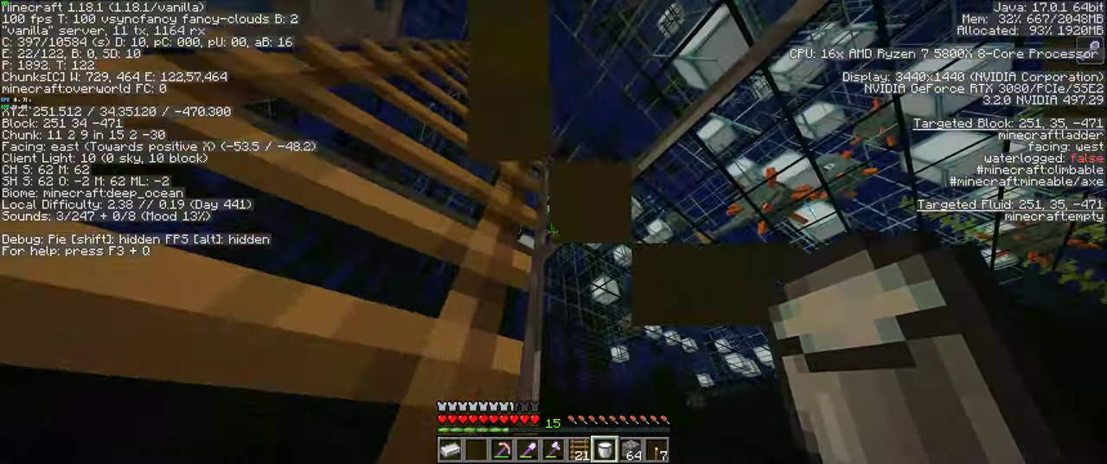
{"action": "mouse_move", "coordinate": [554, 232]}
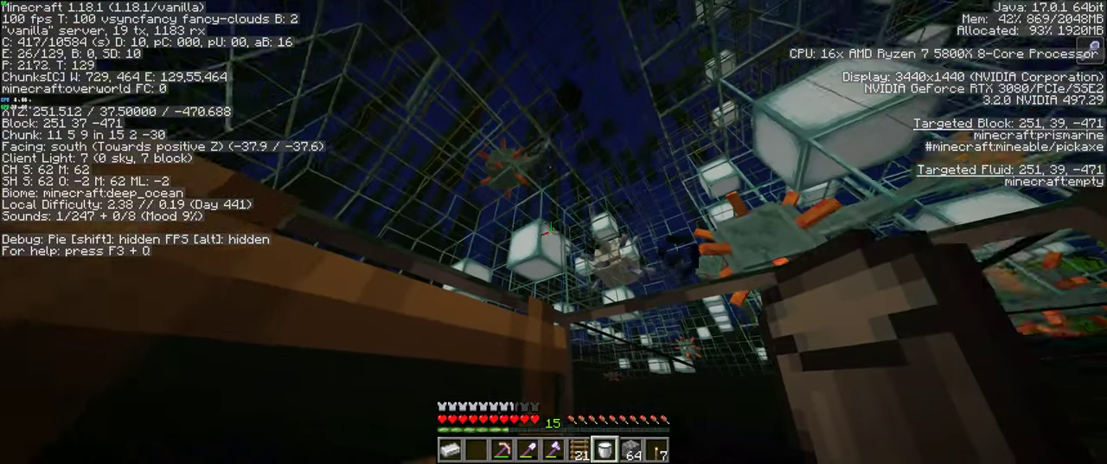
{"action": "mouse_move", "coordinate": [553, 232]}
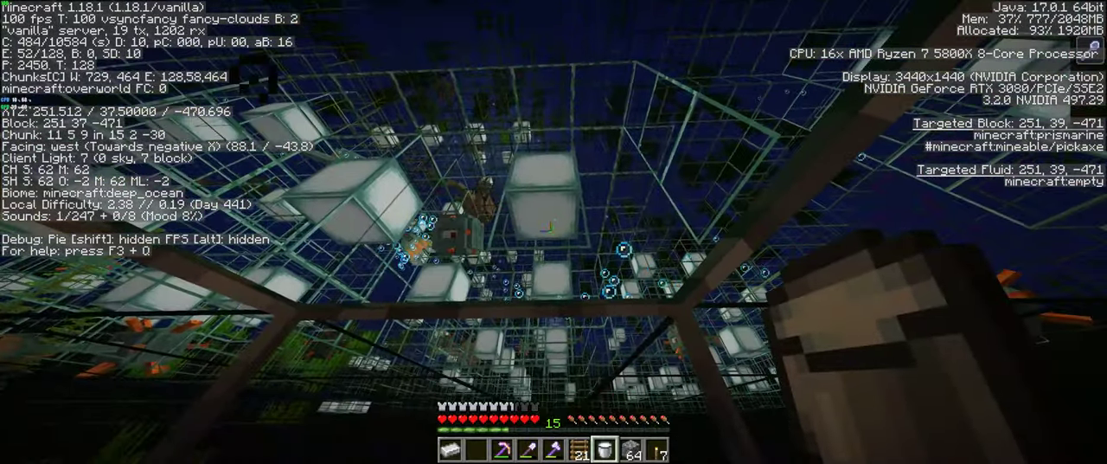
{"action": "mouse_move", "coordinate": [554, 232]}
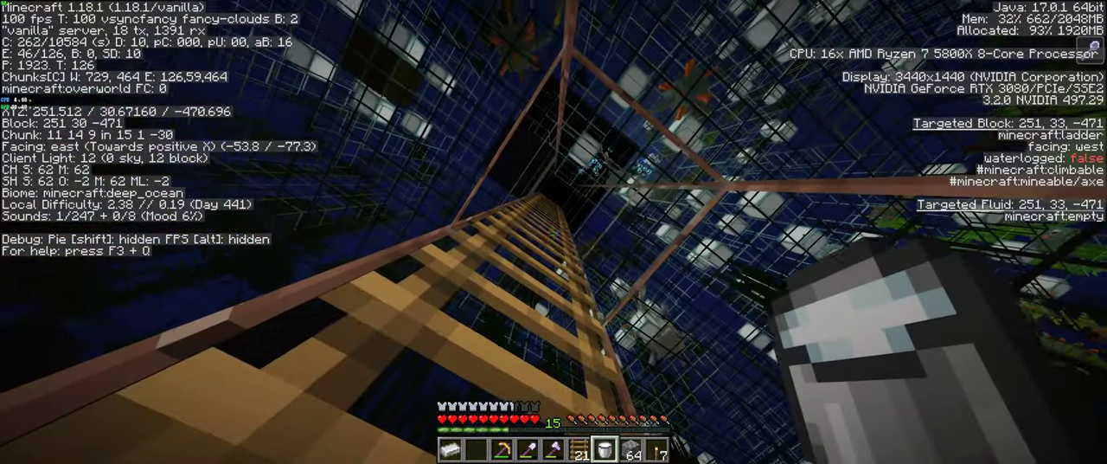
{"action": "mouse_move", "coordinate": [553, 232]}
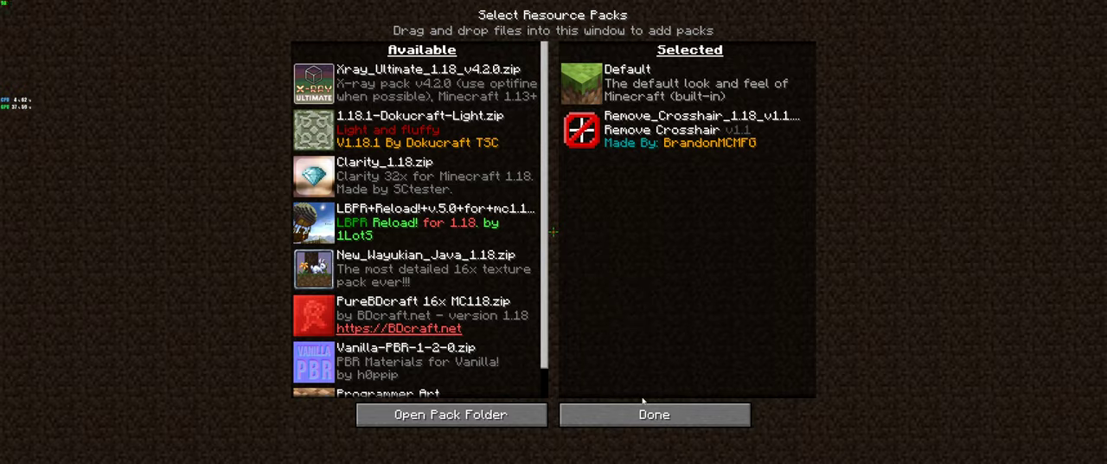
{"action": "left_click", "coordinate": [654, 414]}
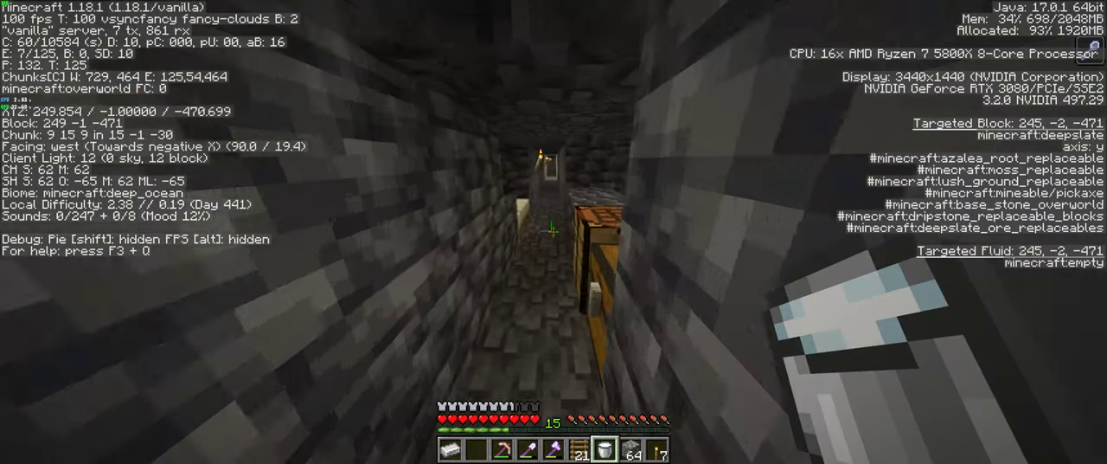
{"action": "mouse_move", "coordinate": [554, 232]}
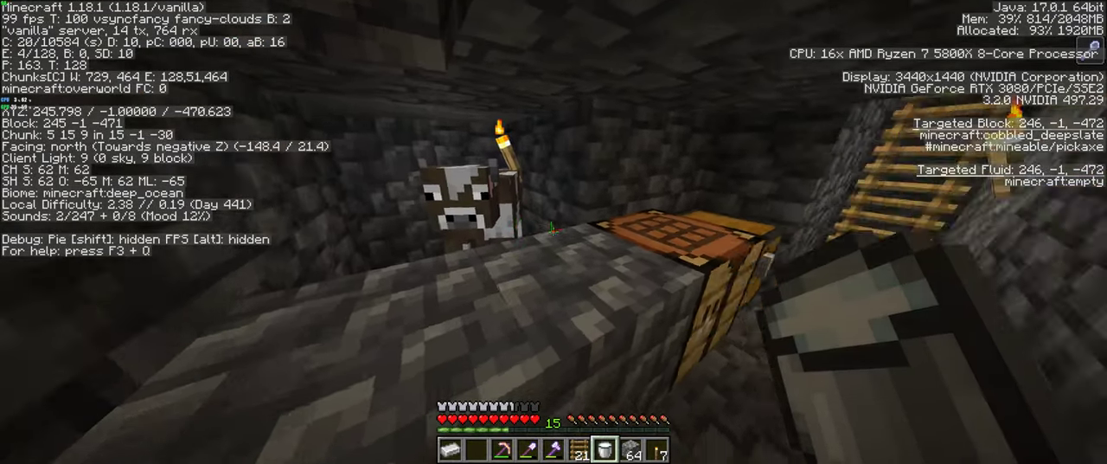
{"action": "mouse_move", "coordinate": [554, 232]}
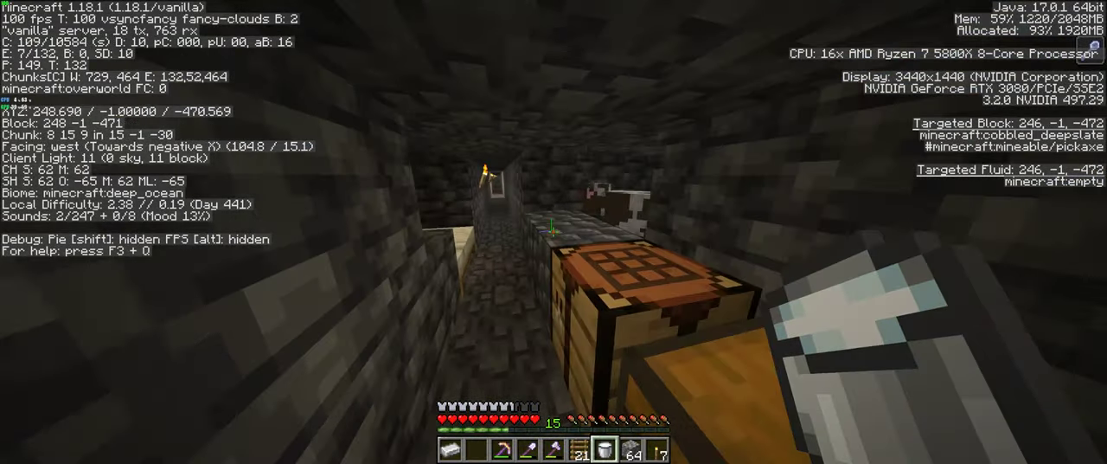
{"action": "mouse_move", "coordinate": [554, 232]}
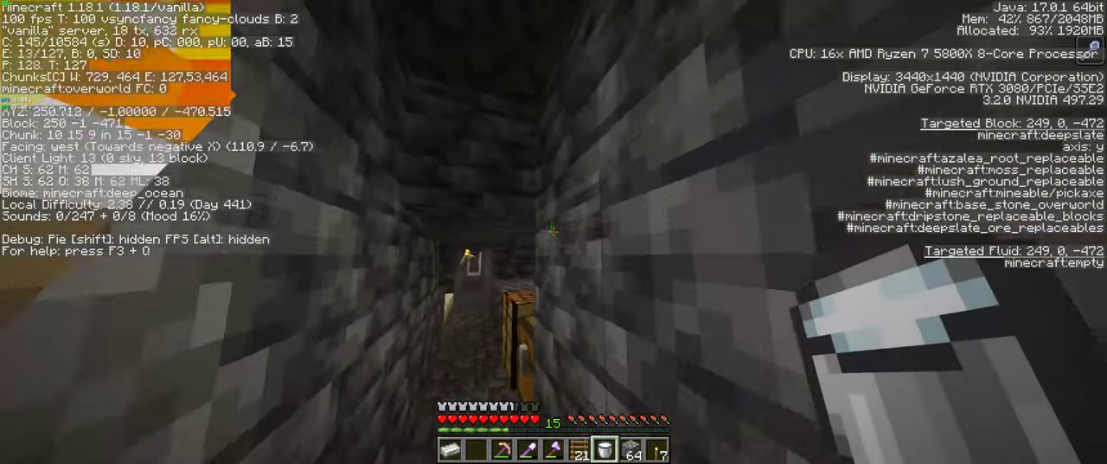
{"action": "mouse_move", "coordinate": [554, 232]}
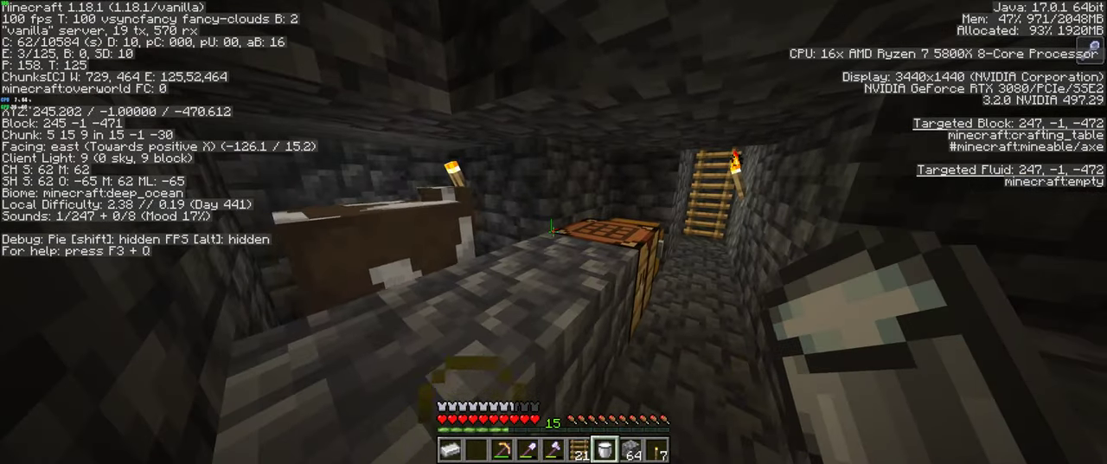
{"action": "mouse_move", "coordinate": [554, 232]}
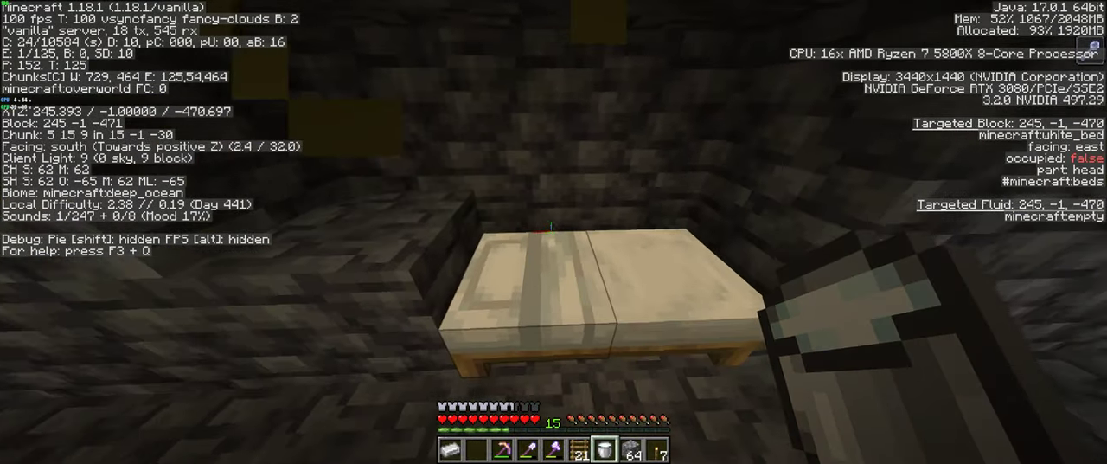
{"action": "mouse_move", "coordinate": [553, 232]}
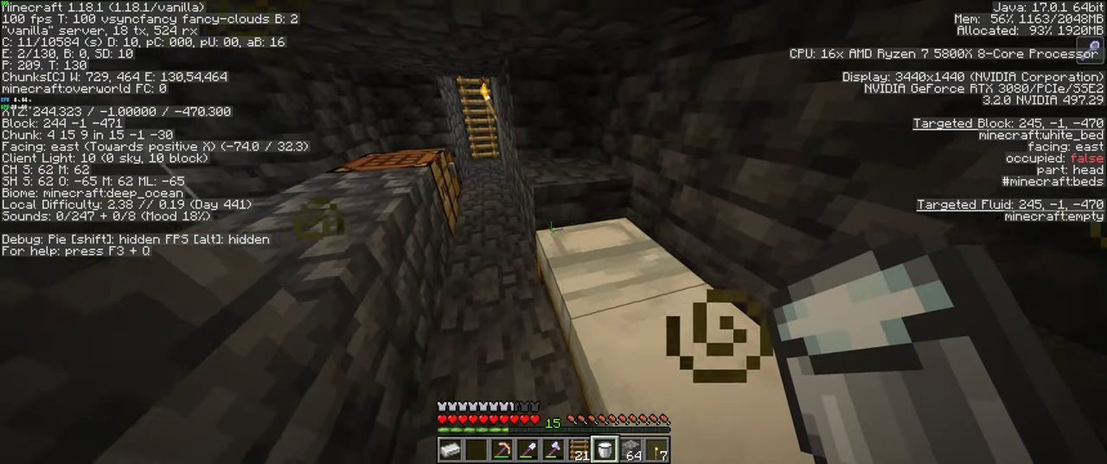
{"action": "mouse_move", "coordinate": [553, 232]}
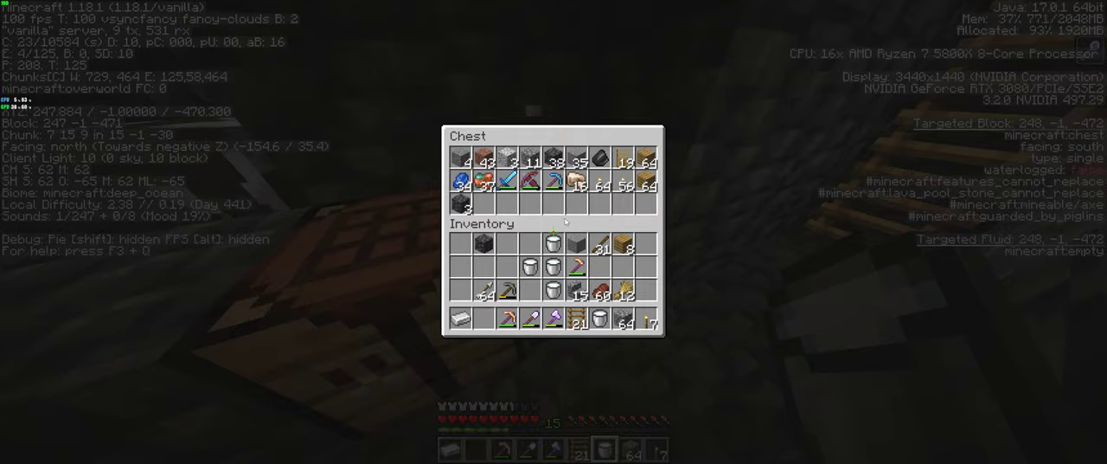
Close the chest and look up the ladder shaft and back along the base.
{"action": "key", "text": "Escape"}
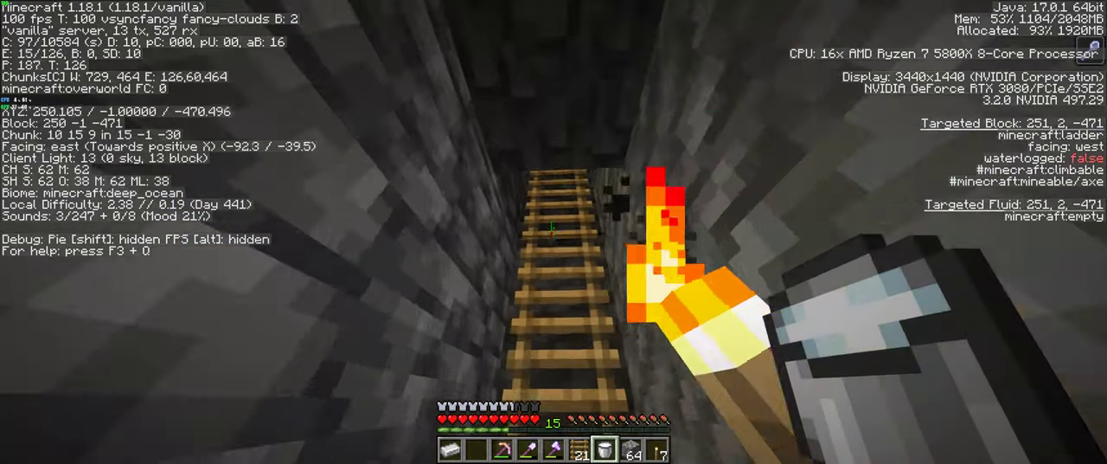
{"action": "mouse_move", "coordinate": [554, 232]}
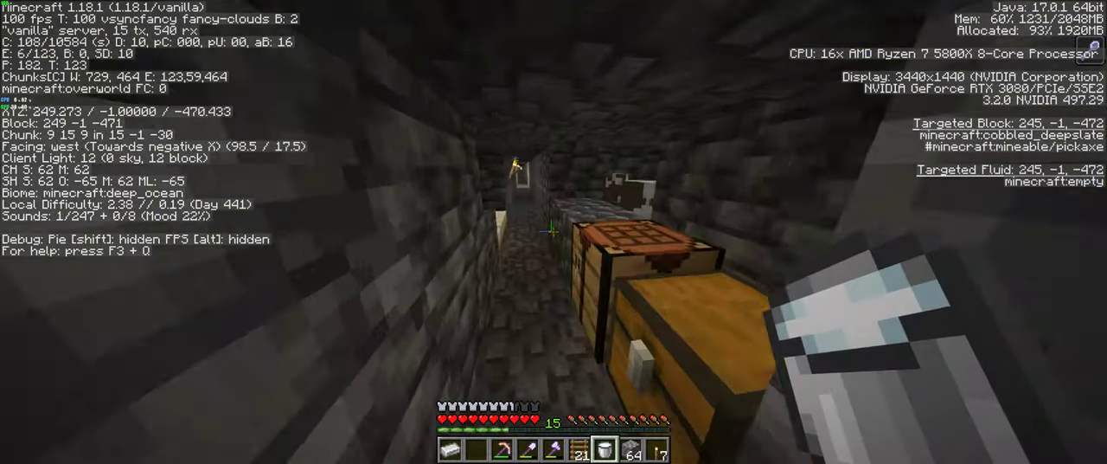